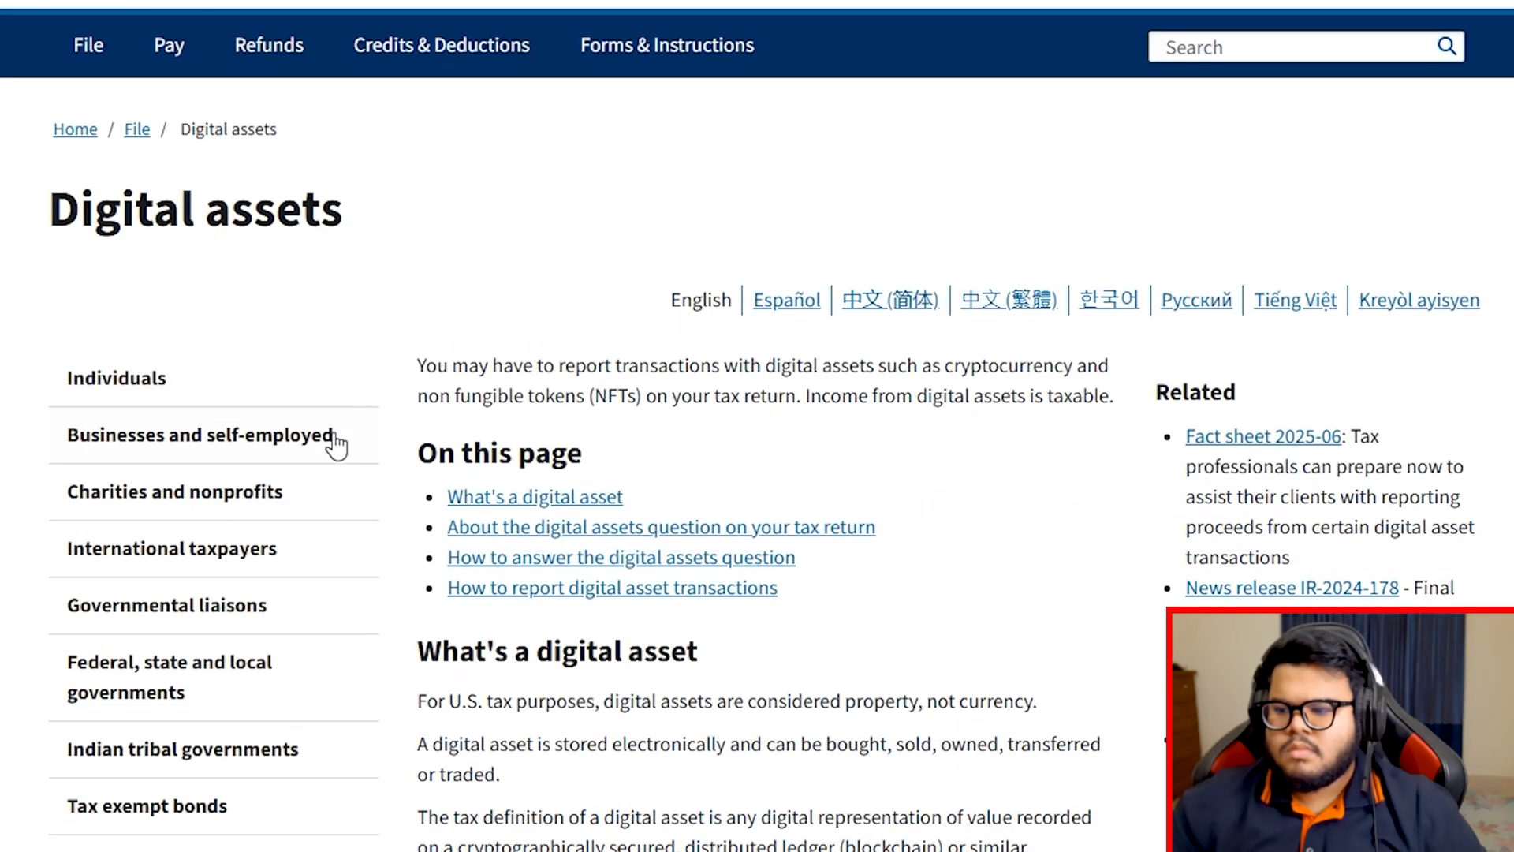
- Scroll the Google results and open the official Internal Revenue Service website link
scroll("down", 3)
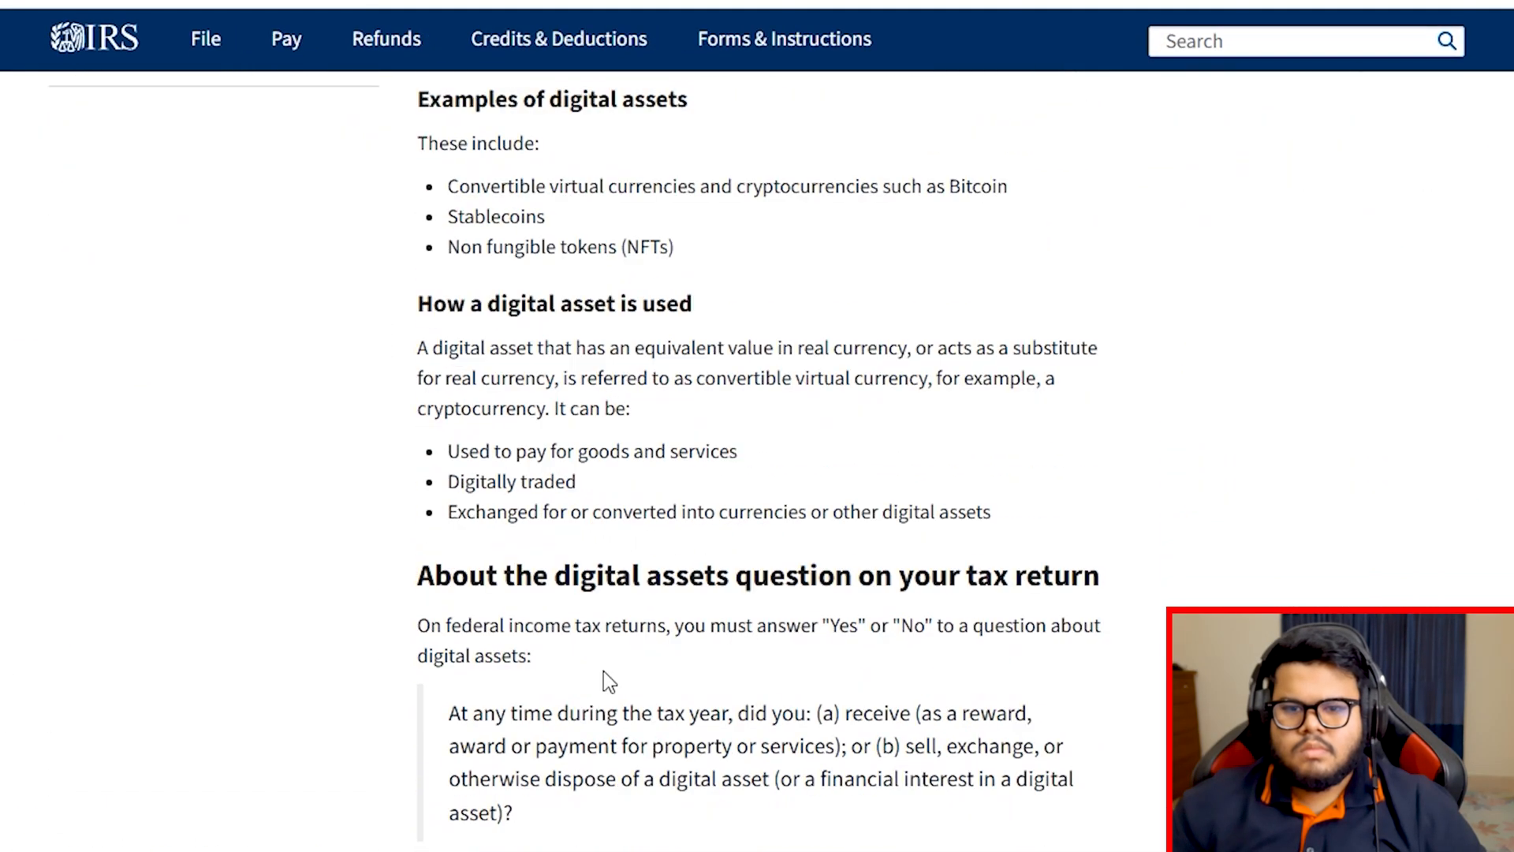
scroll("down", 3)
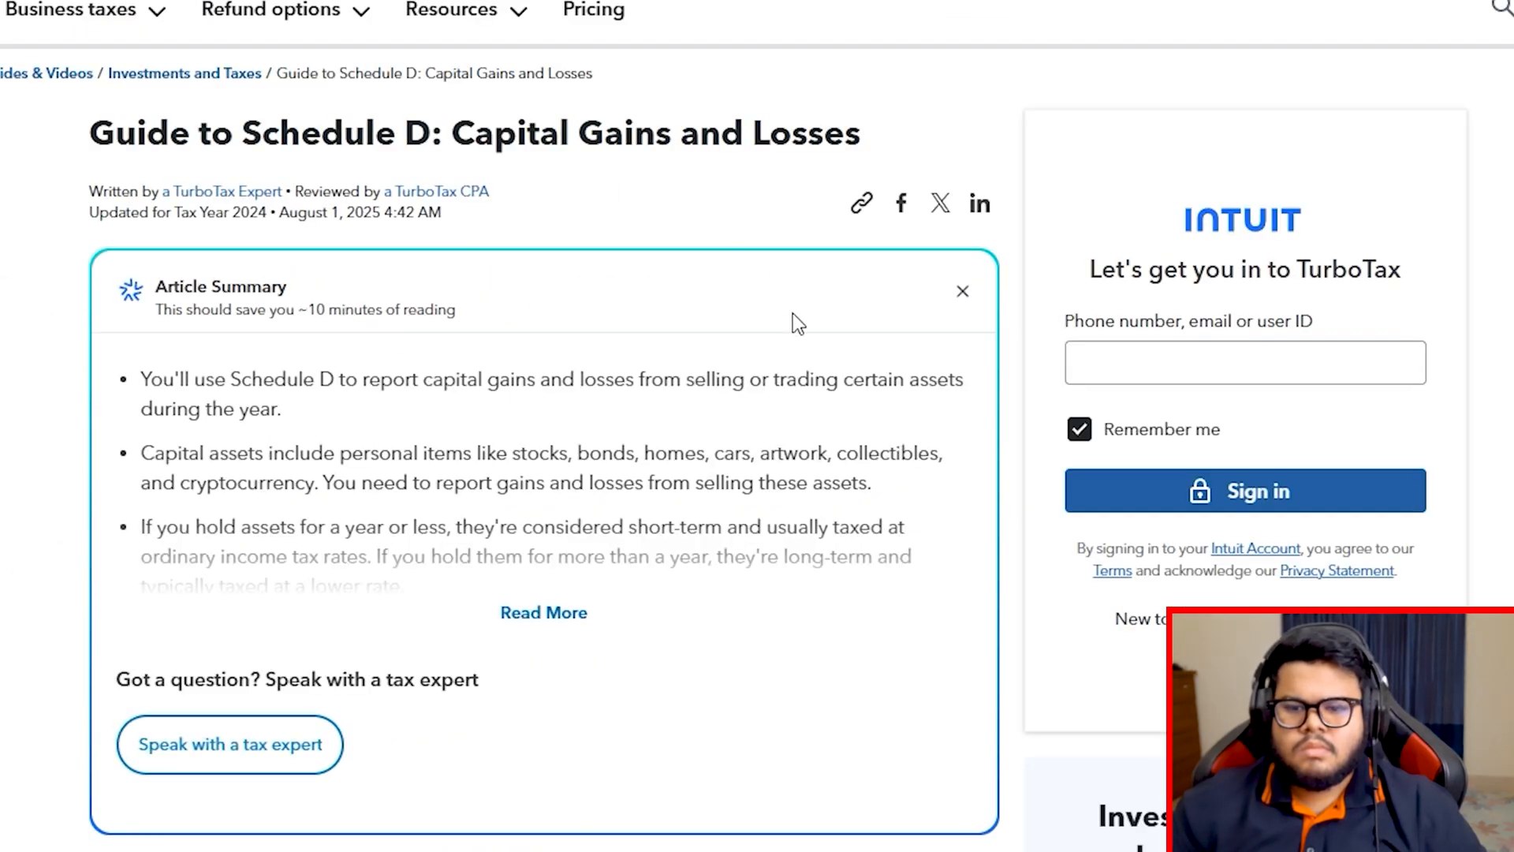
scroll("down", 3)
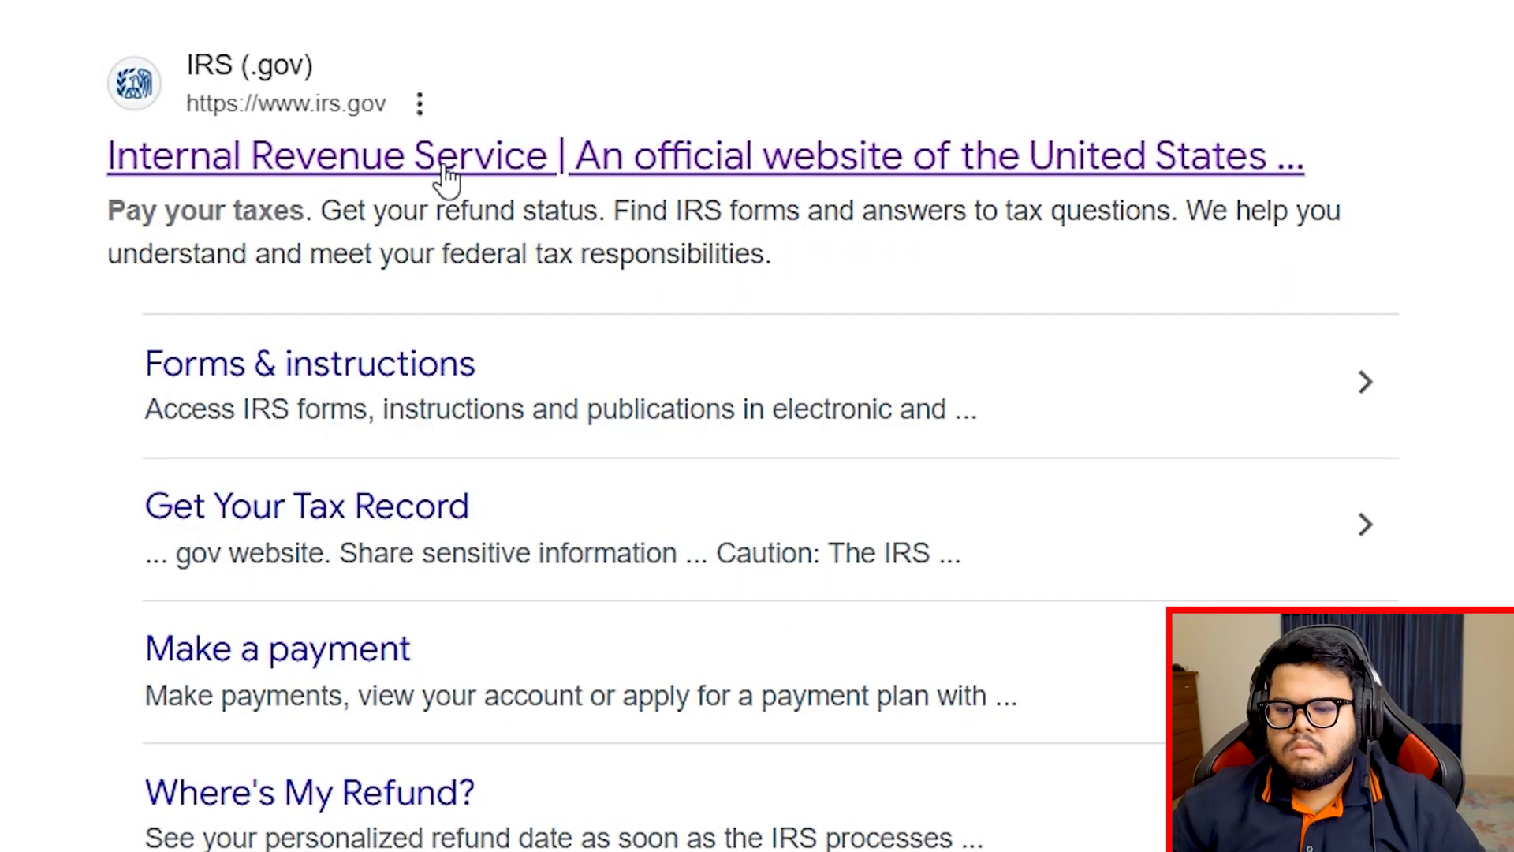
left_click(328, 155)
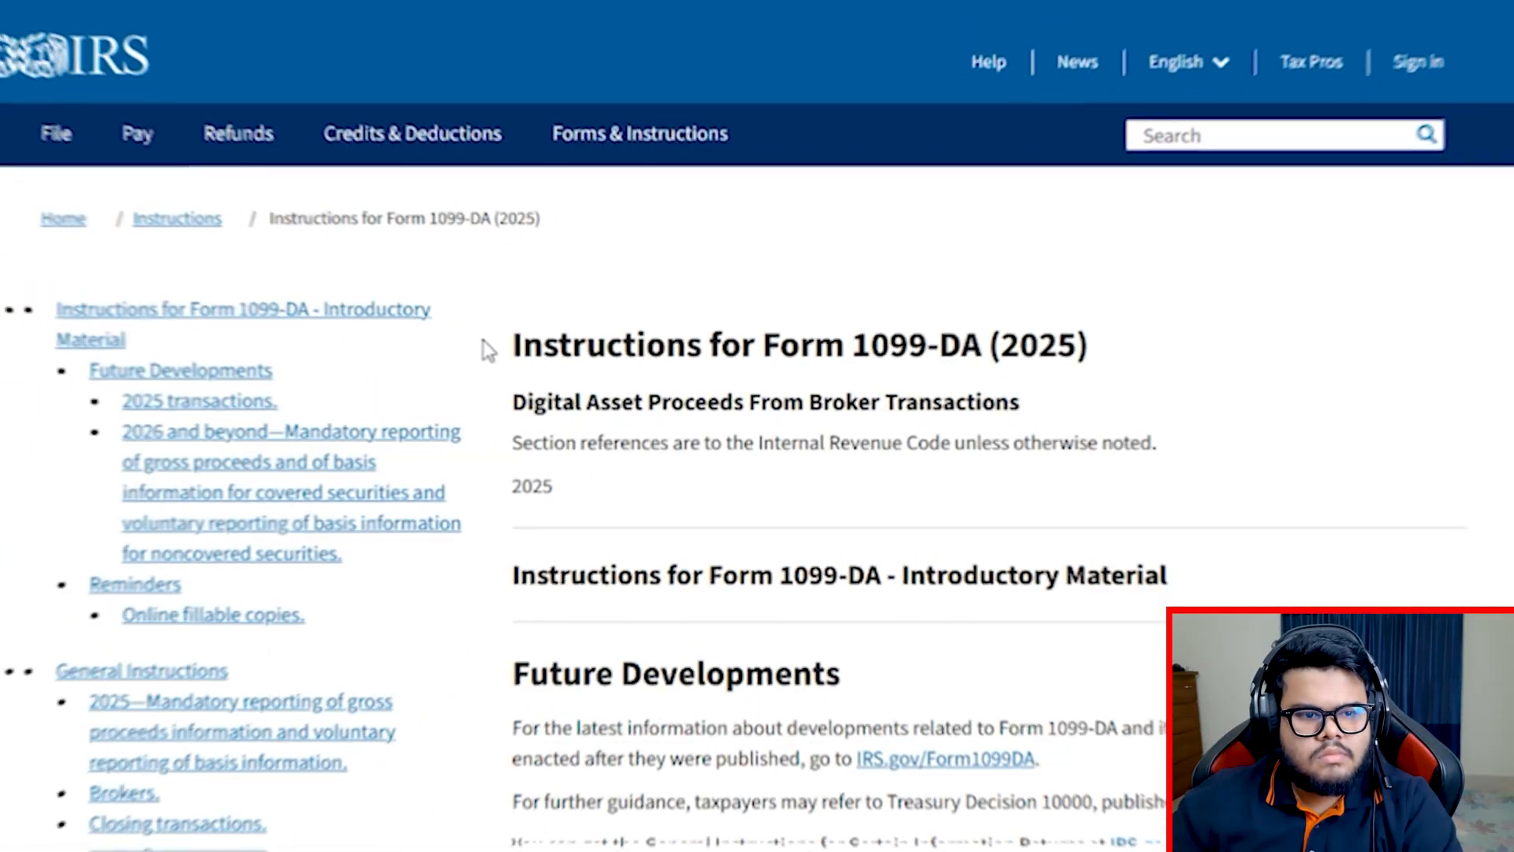
double_click(874, 342)
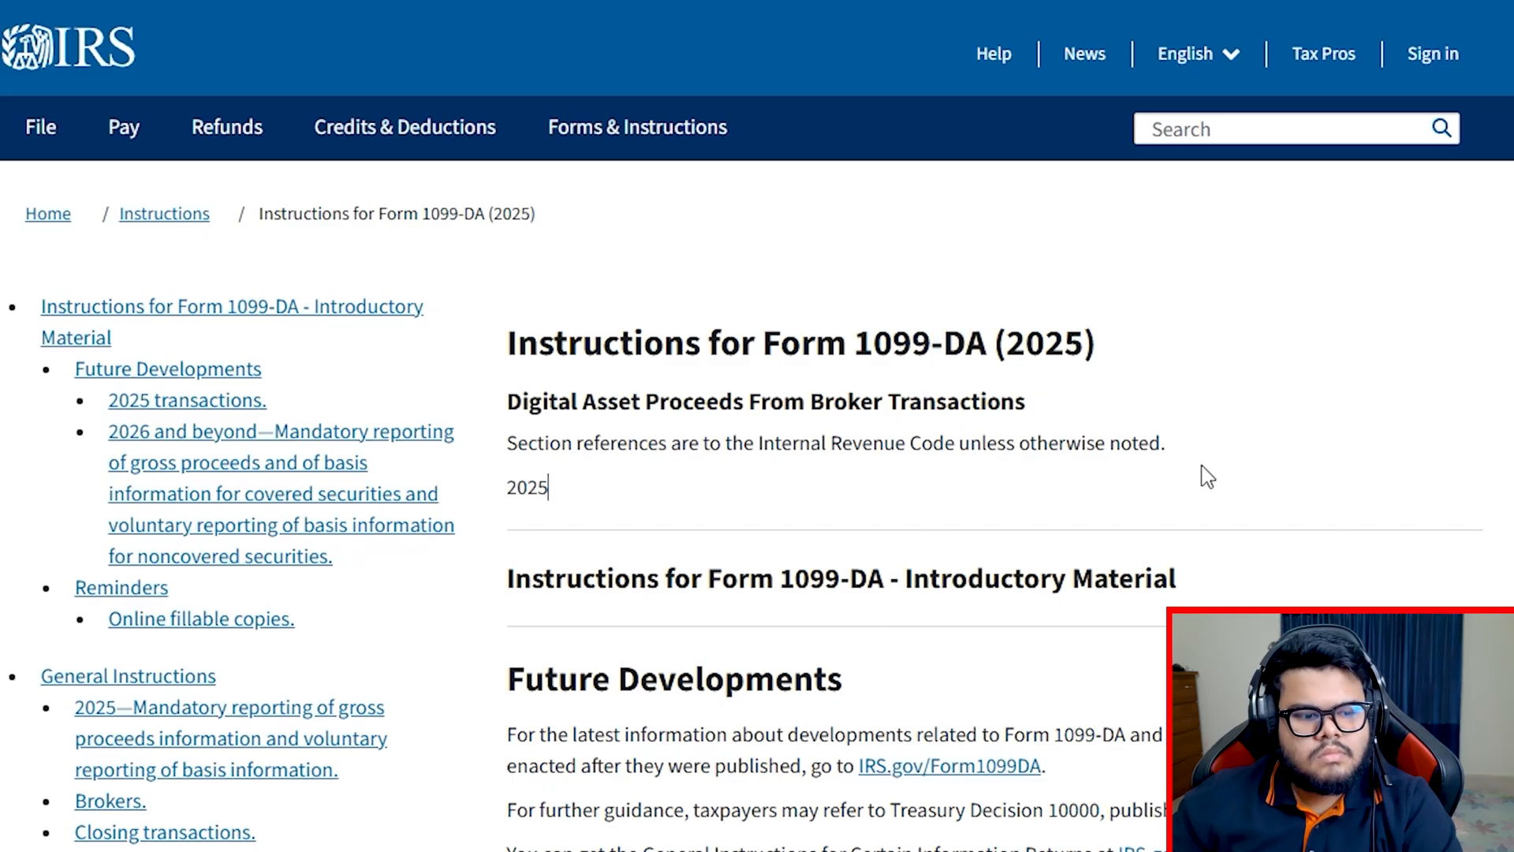
scroll("down", 3)
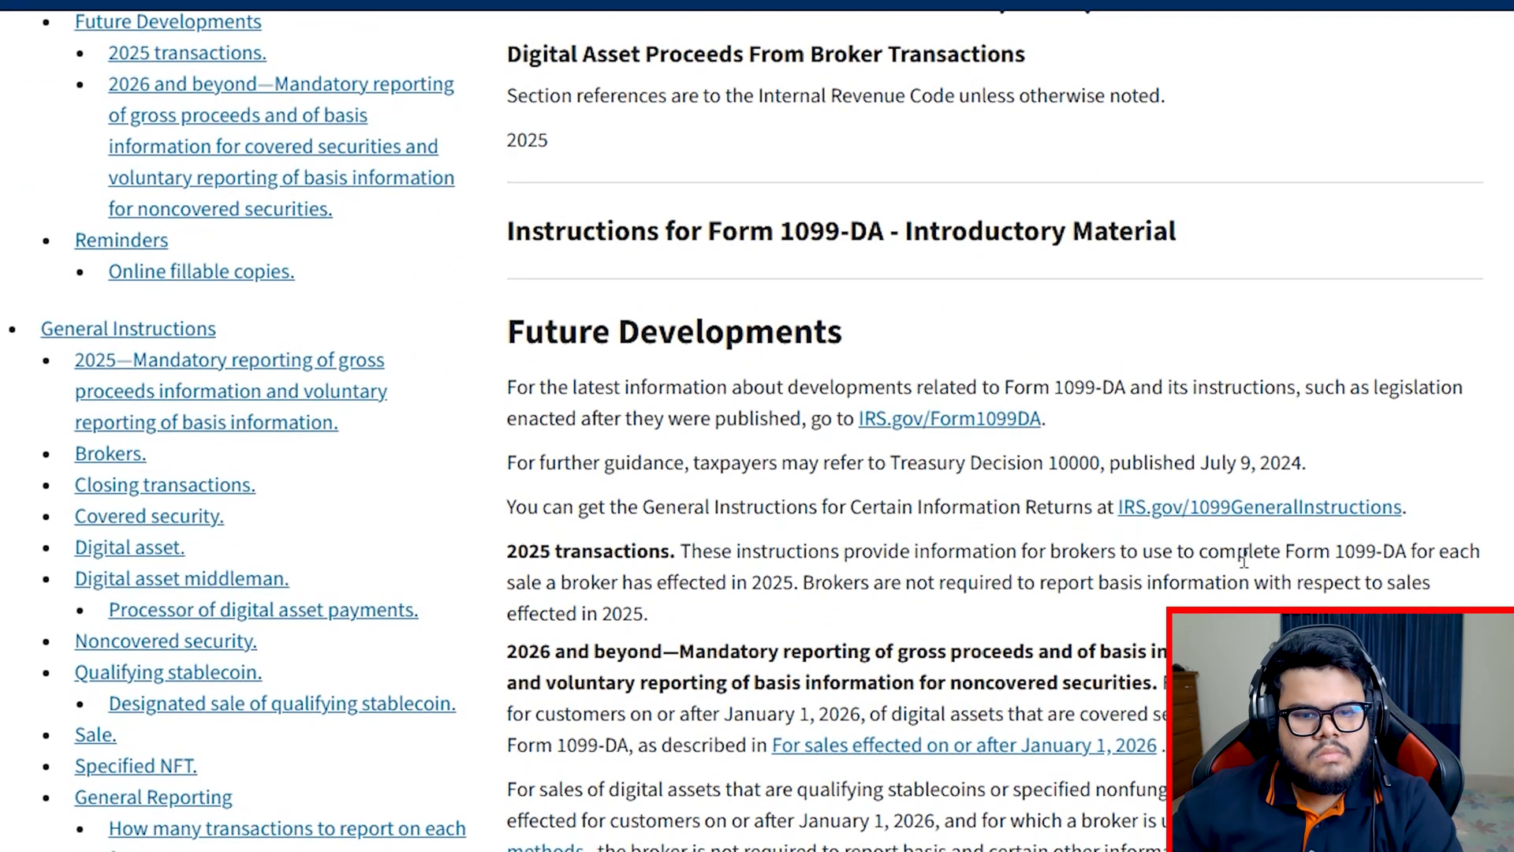
scroll("down", 3)
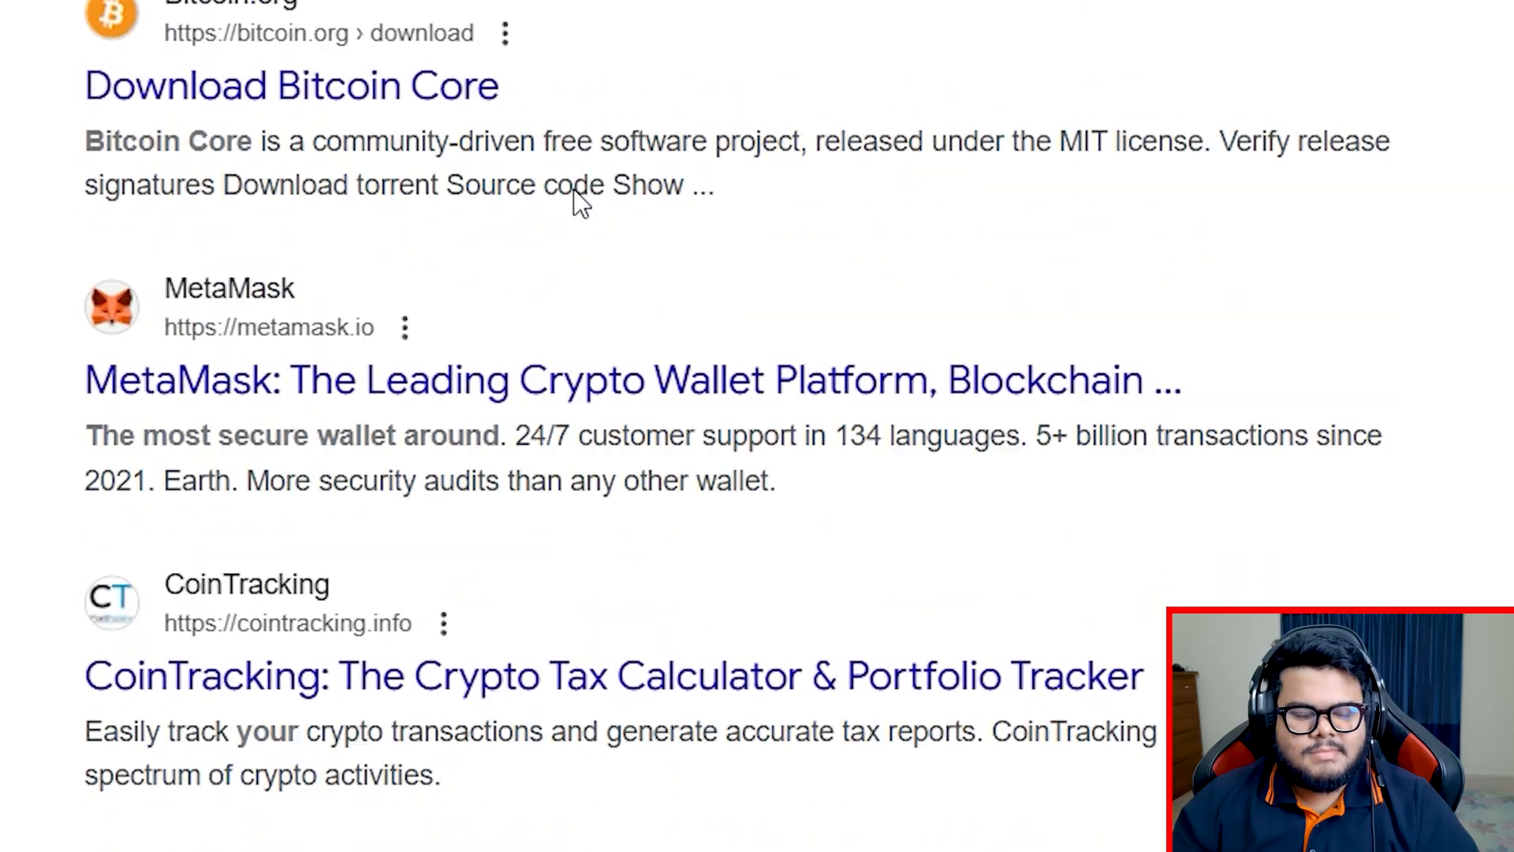
scroll("down", 3)
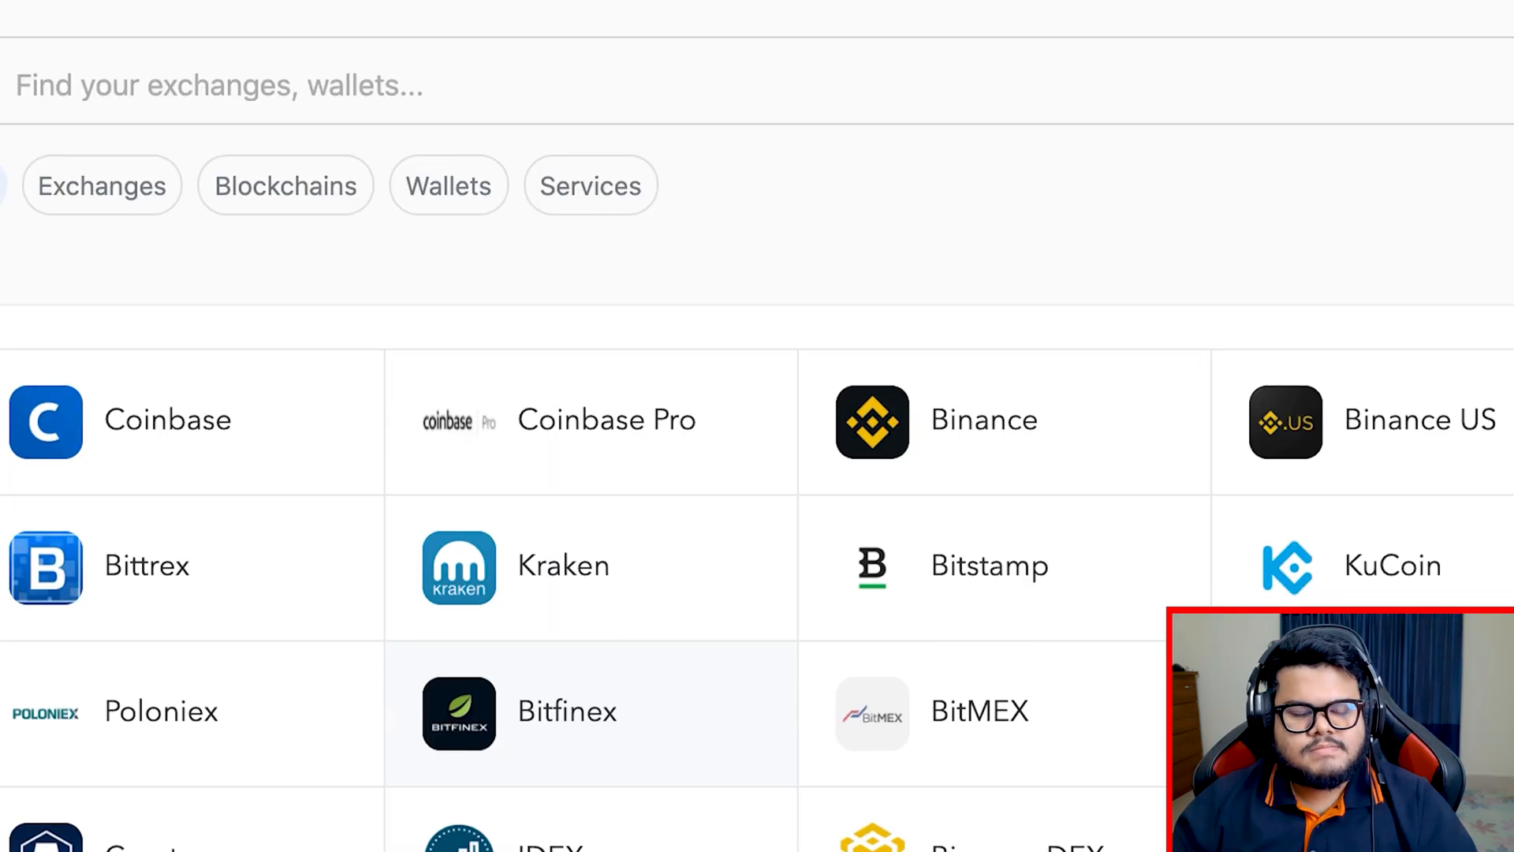
- Scroll down the Koinly integrations page before heading to the TurboTax search results
scroll("down", 3)
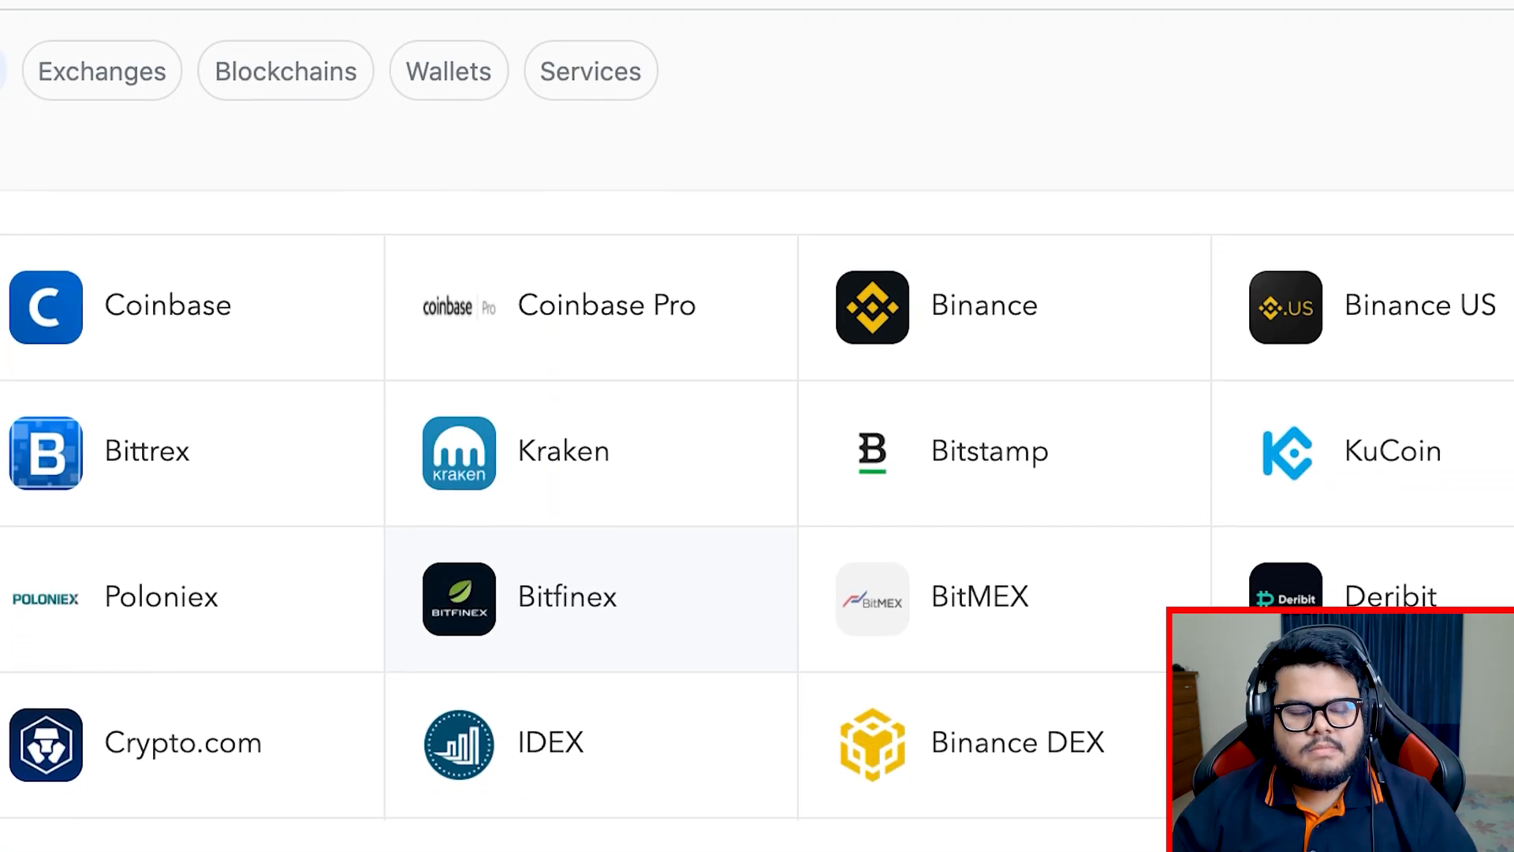
scroll("down", 3)
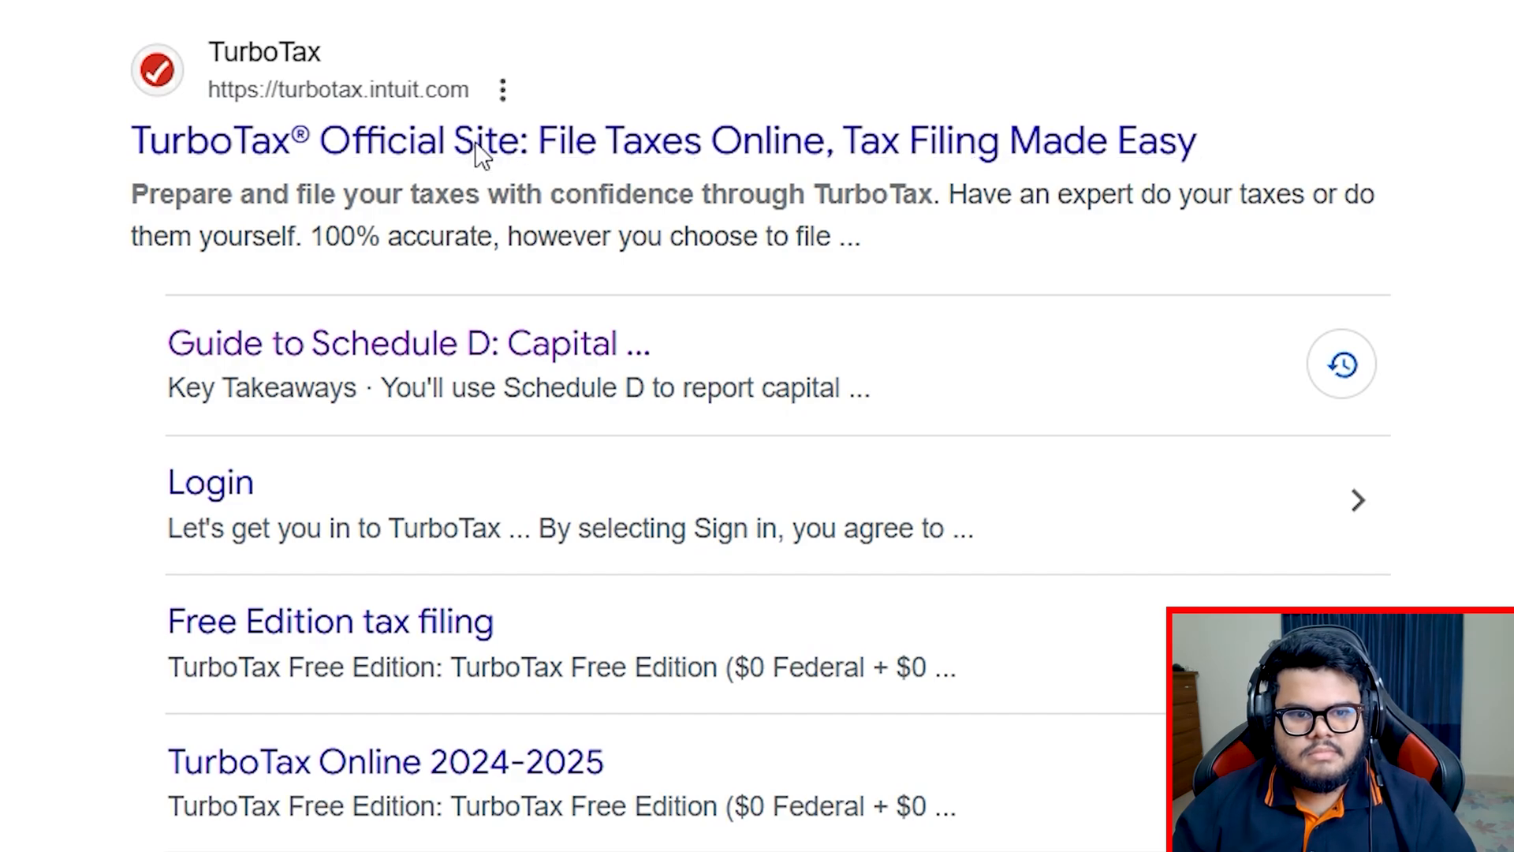
- Open the TurboTax Official Site result and scroll through its filing options, resources and ratings
left_click(477, 140)
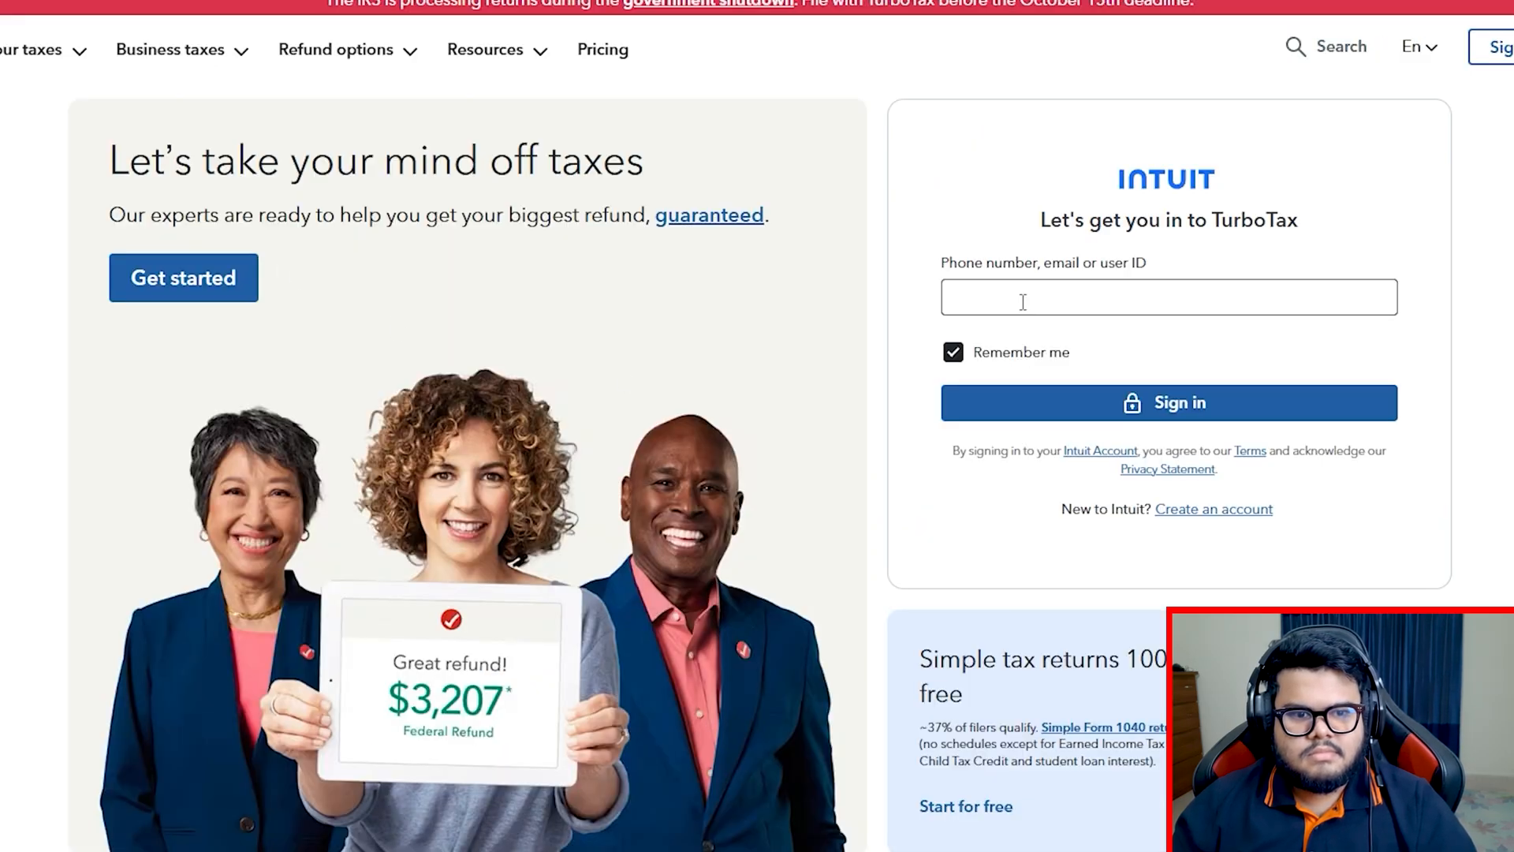
mouse_move(1142, 338)
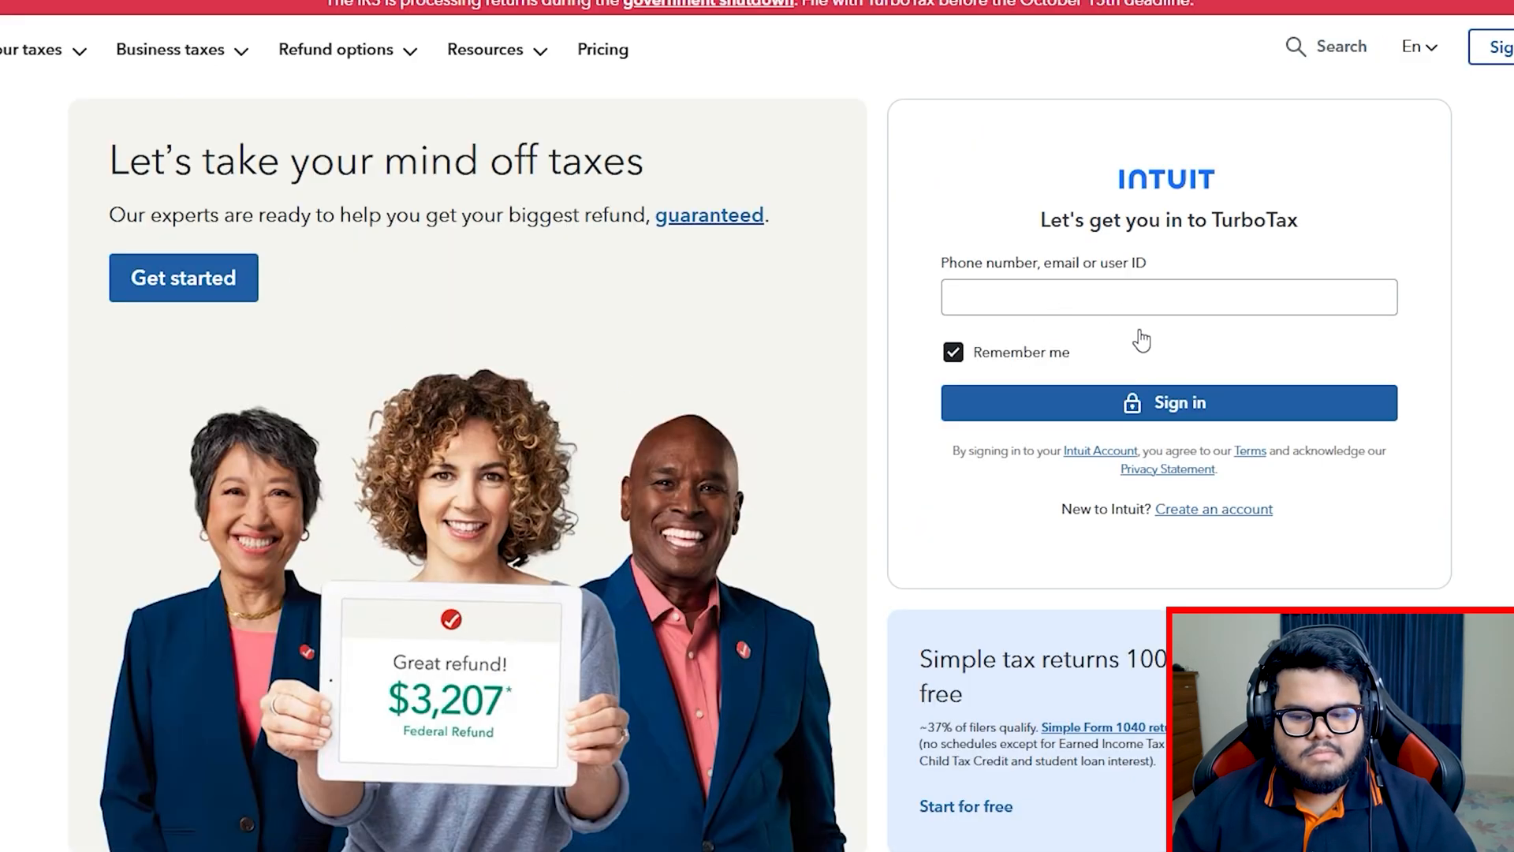
scroll("down", 3)
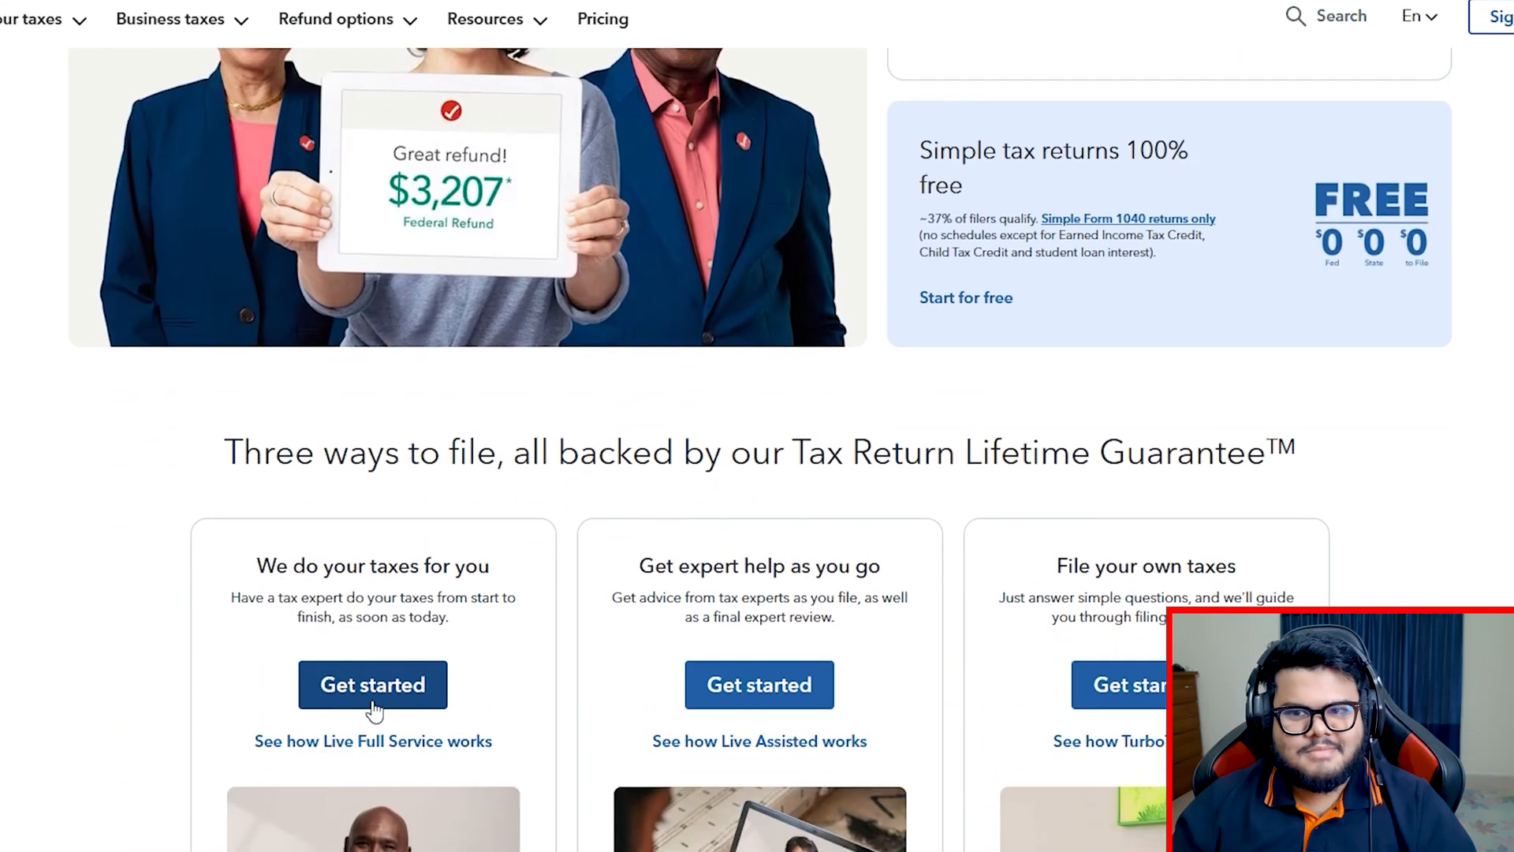
scroll("down", 3)
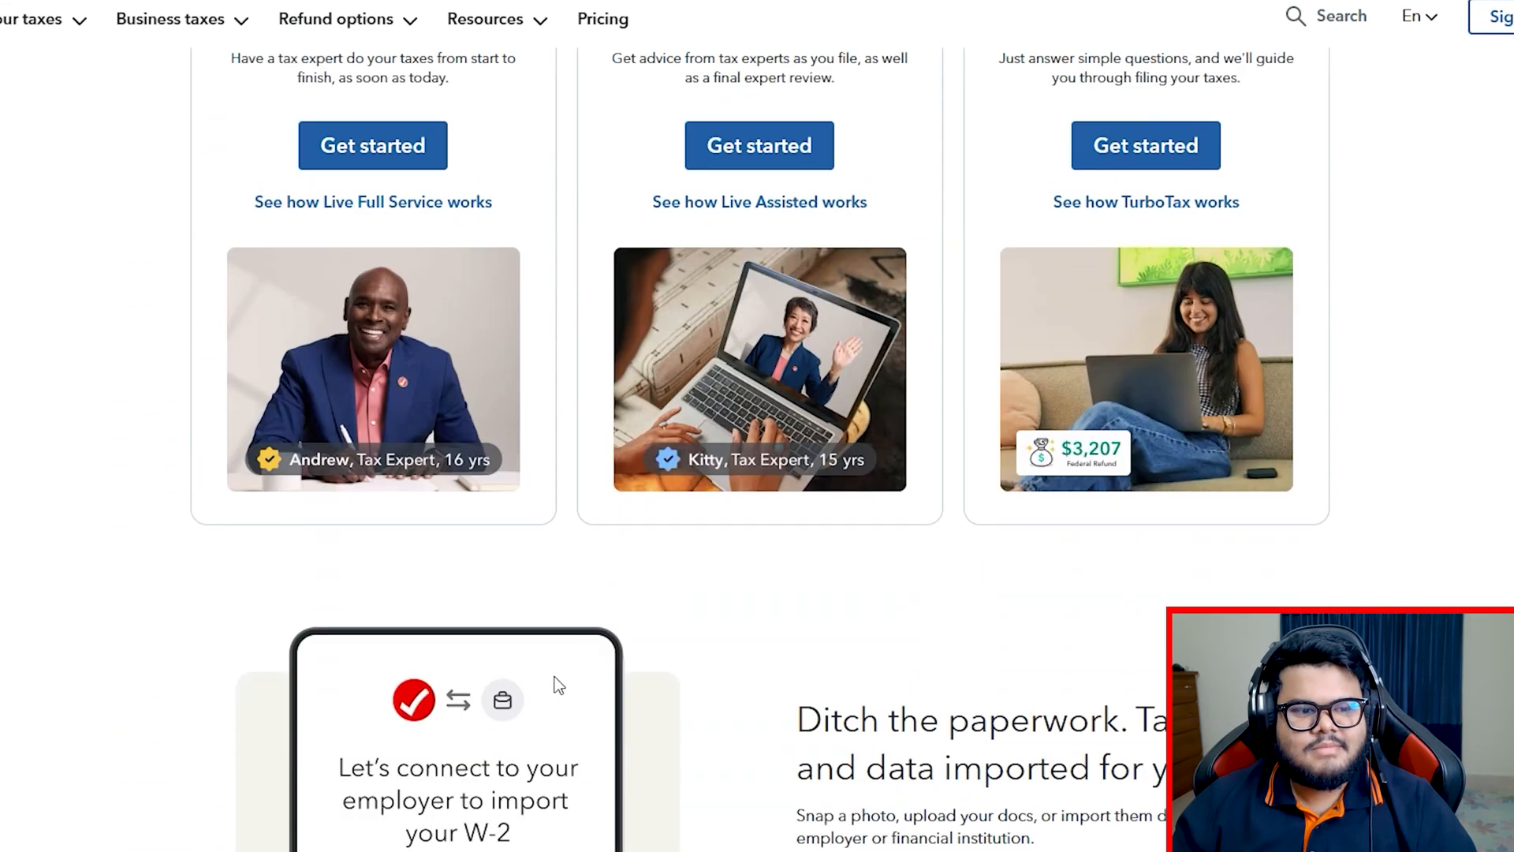
scroll("down", 3)
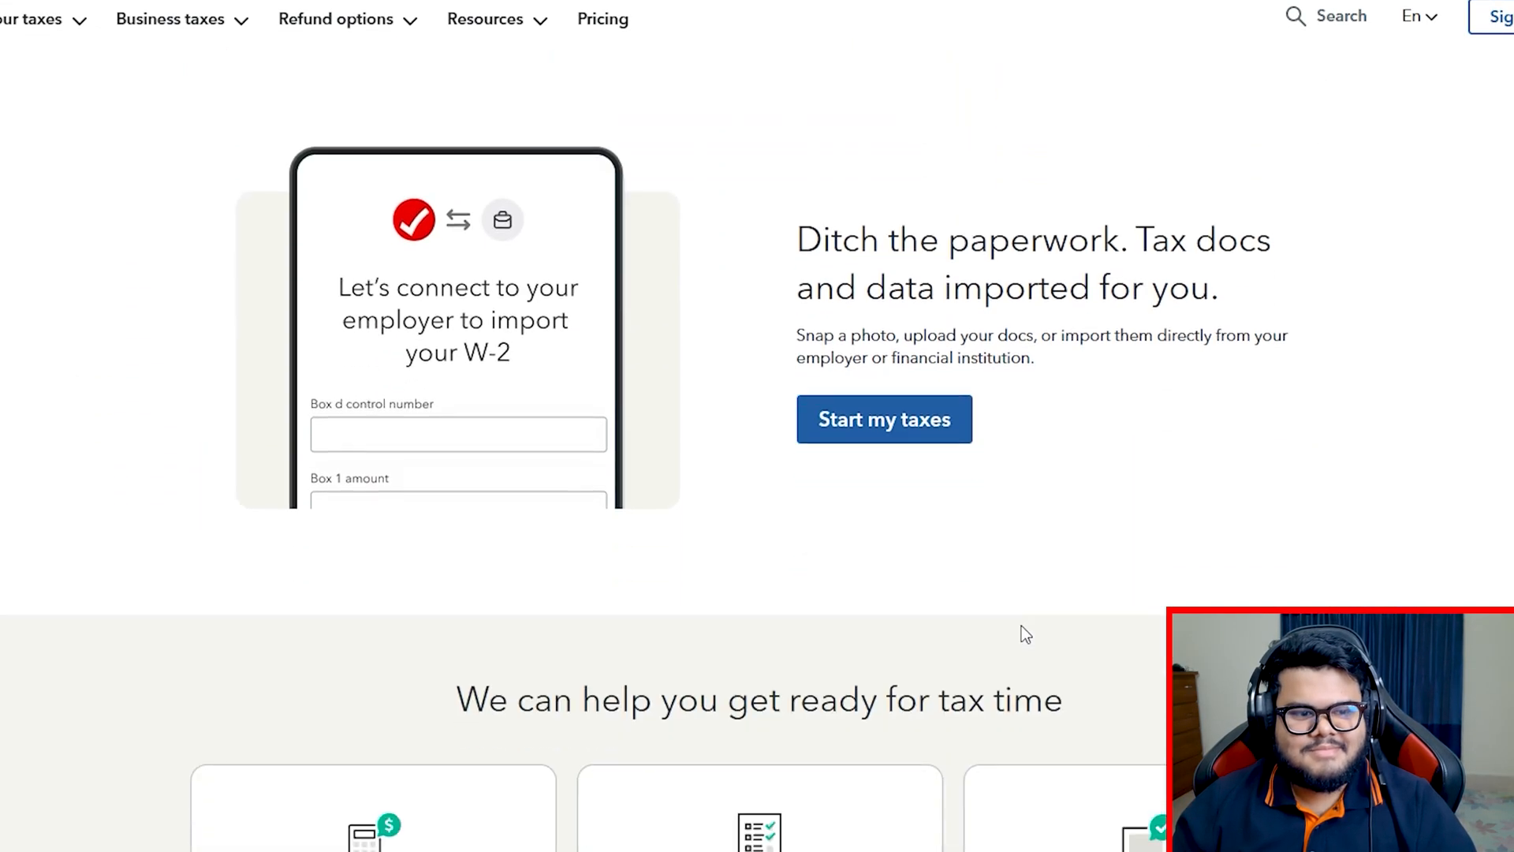
scroll("down", 3)
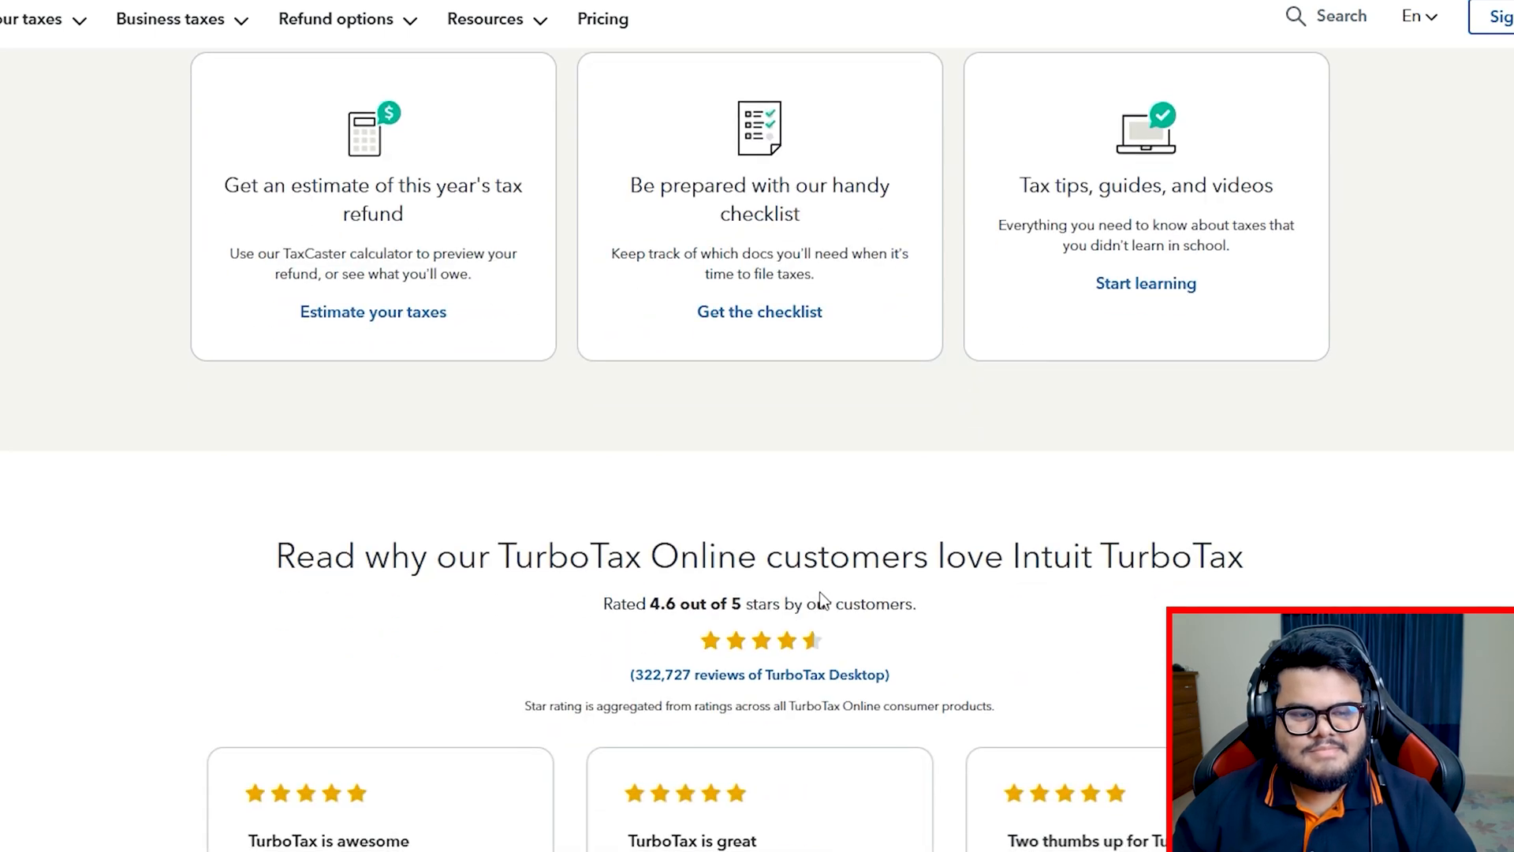